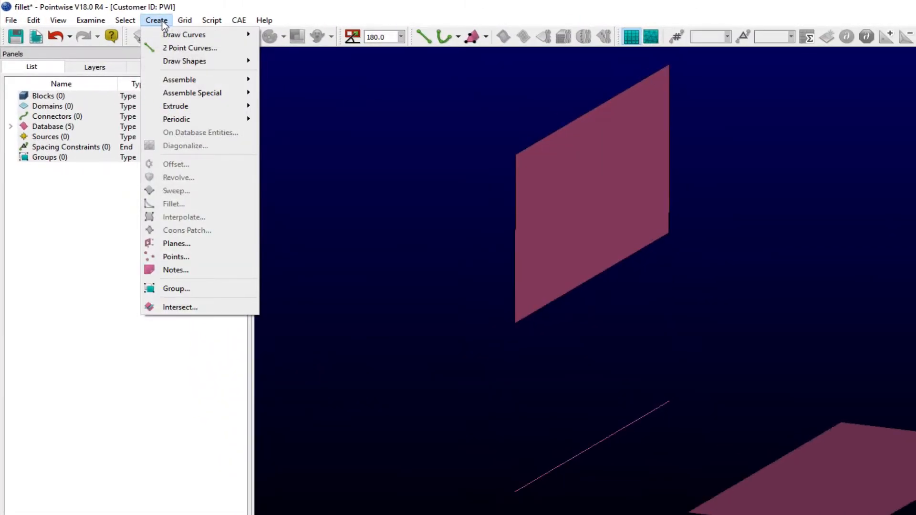
mouse_move(173, 184)
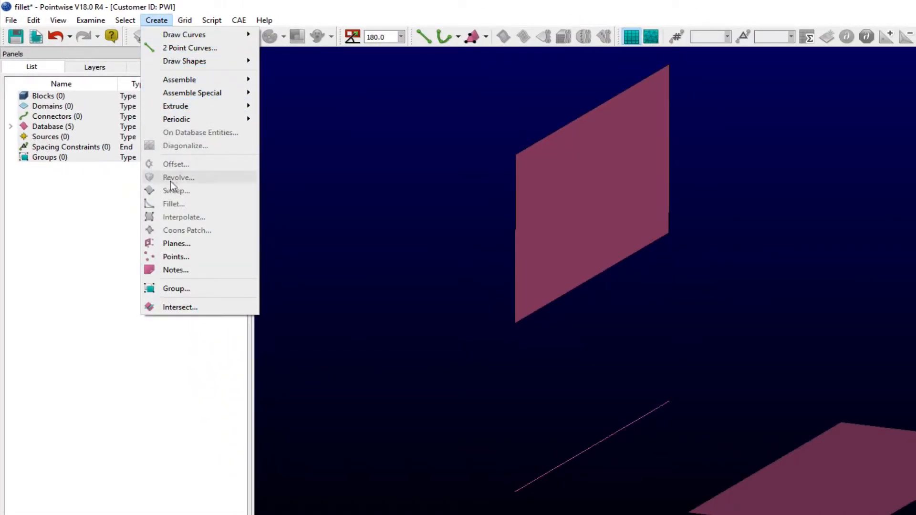
mouse_move(174, 204)
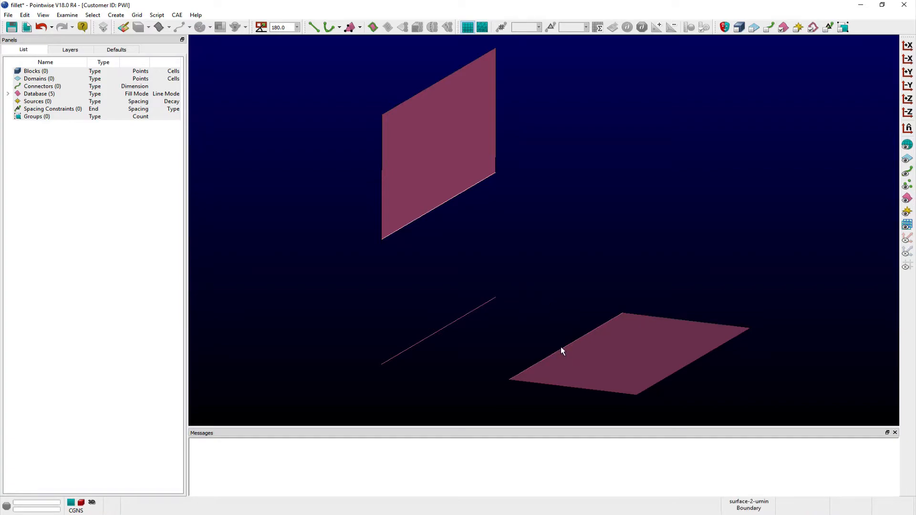
mouse_move(540, 277)
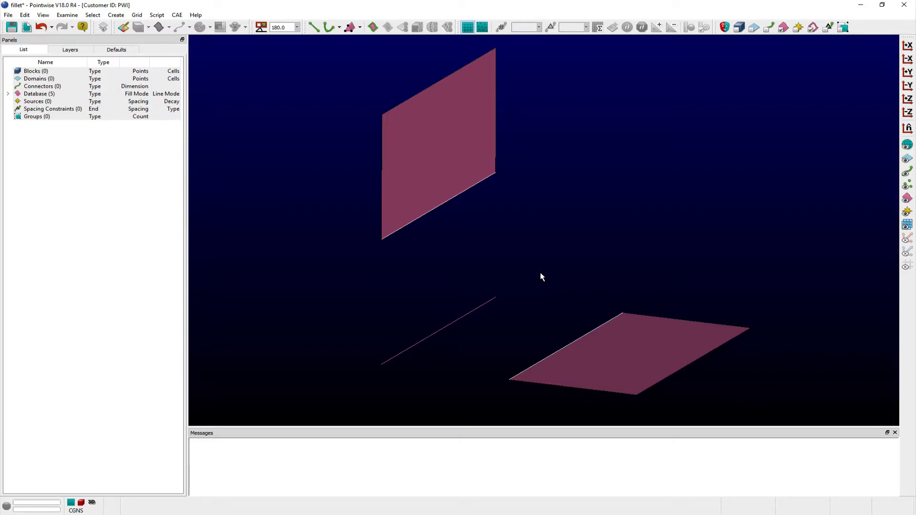
mouse_move(160, 64)
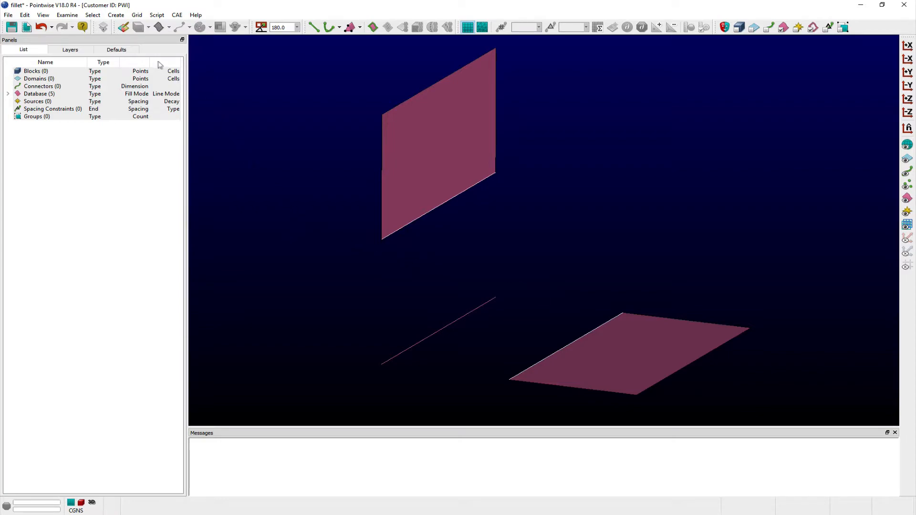
Show the Create menu so the Fillet command becomes available for the two selected surfaces.
left_click(116, 15)
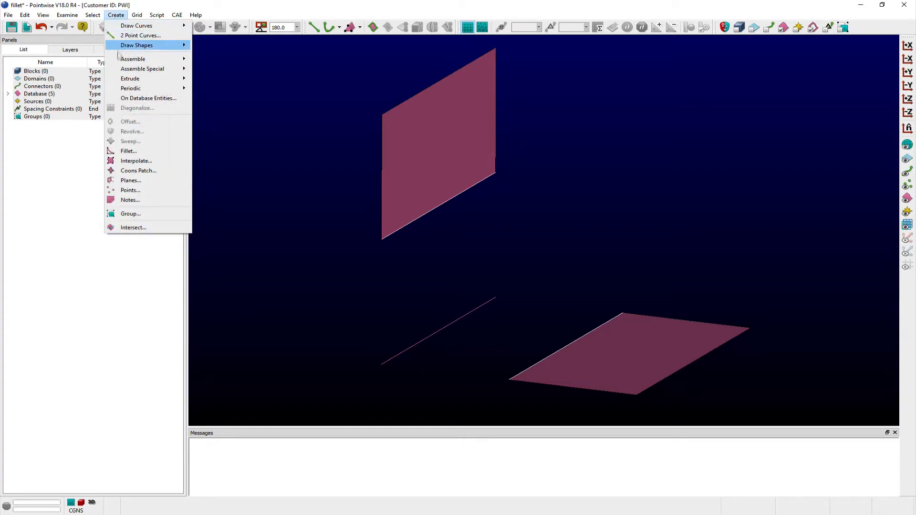
Start a Fillet between the two surfaces with the thin line as slope control curve.
left_click(128, 151)
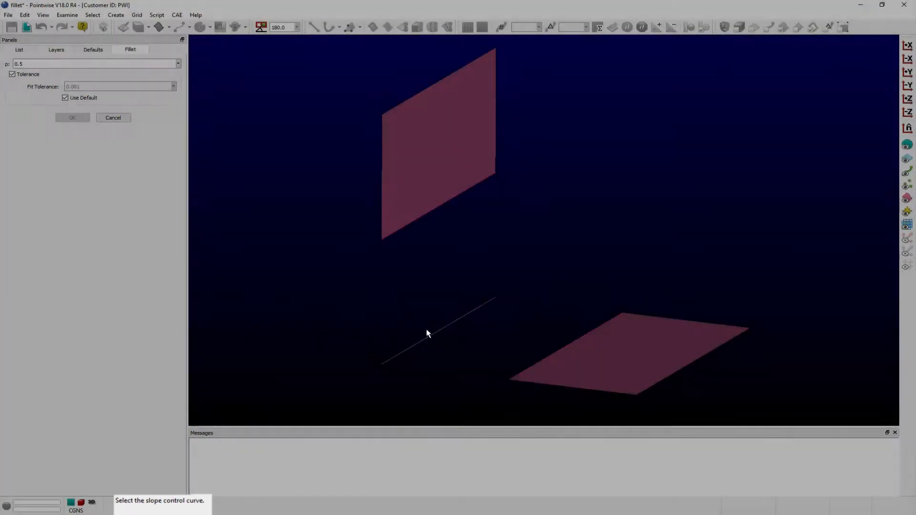
left_click(438, 330)
type("0.9")
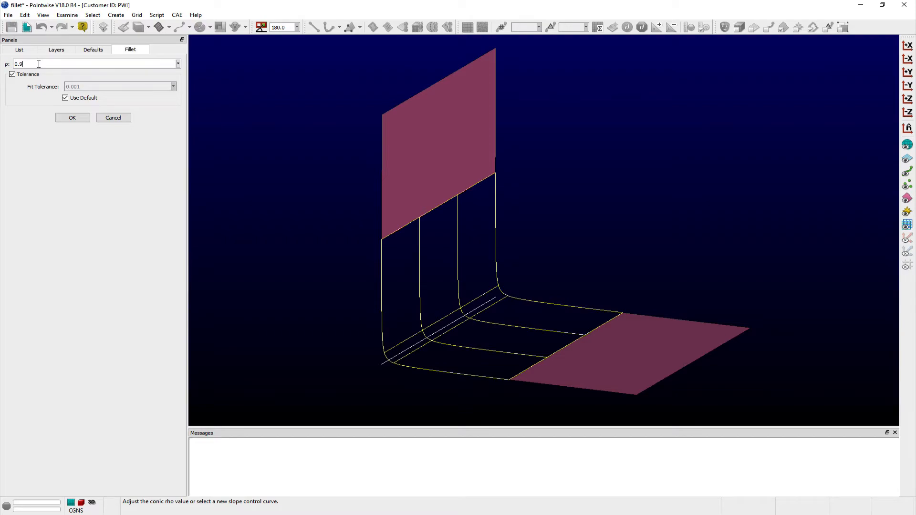
Try a conic rho of 0.1 to flatten the previewed fillet shape.
type("0.1")
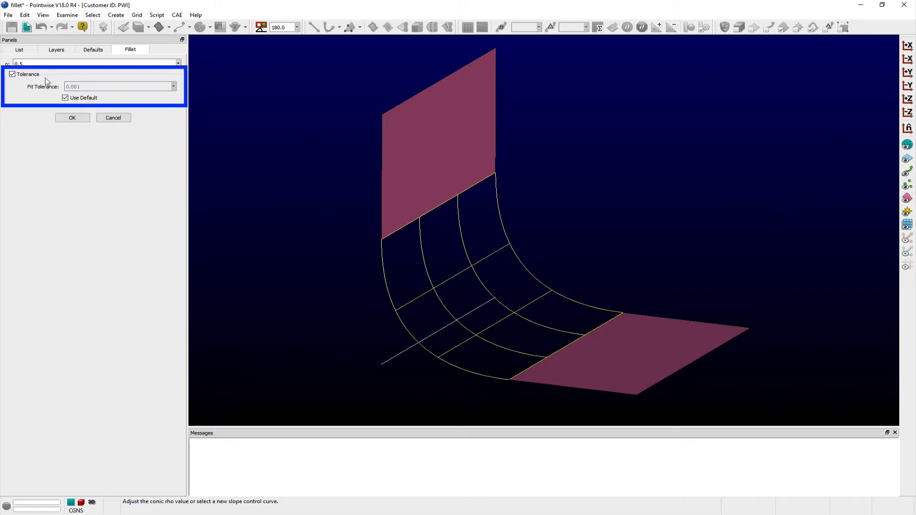
mouse_move(60, 100)
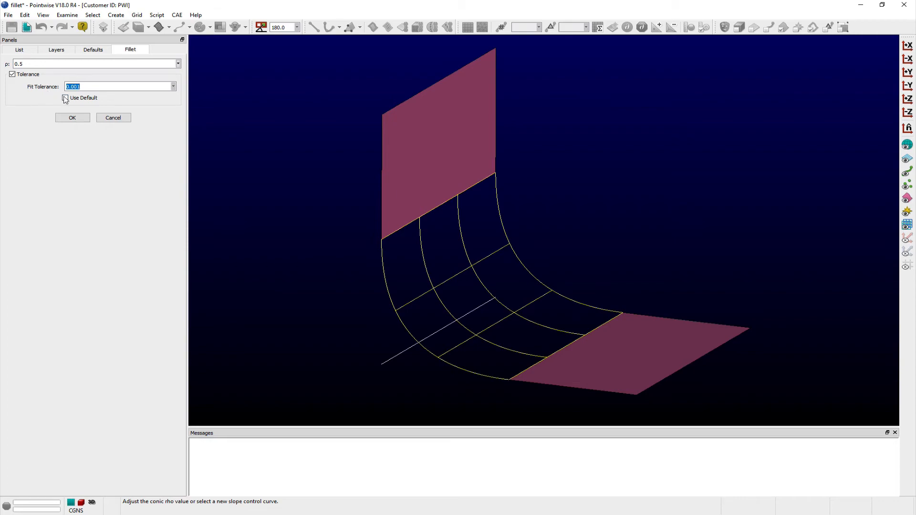
Create the fillet surface with Use Default fit tolerance re-enabled.
left_click(65, 97)
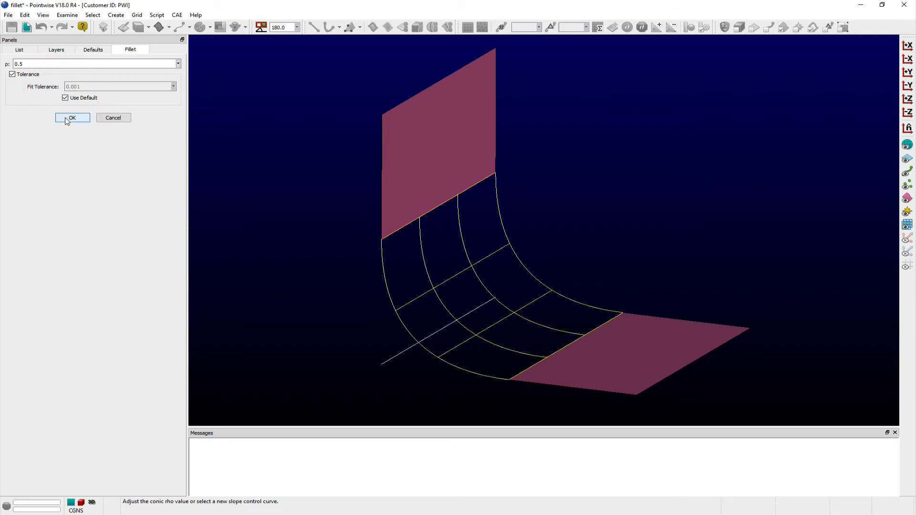
left_click(71, 118)
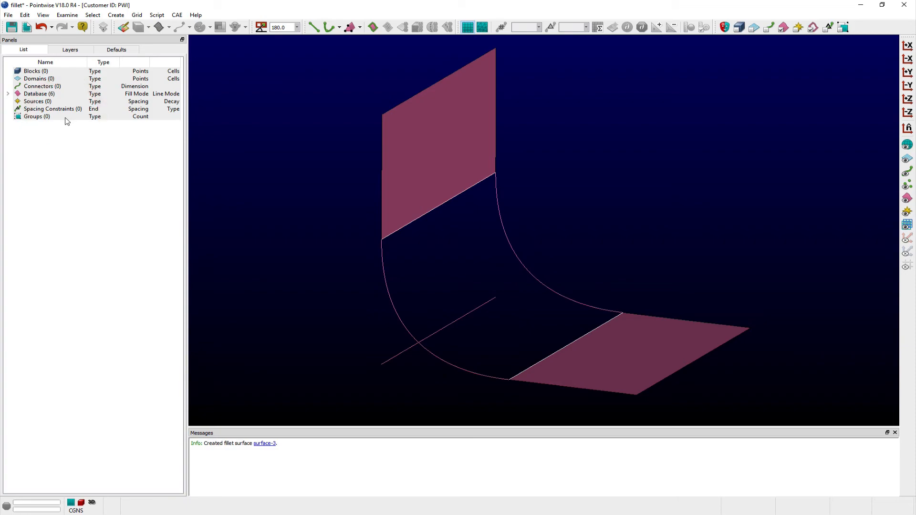
mouse_move(526, 270)
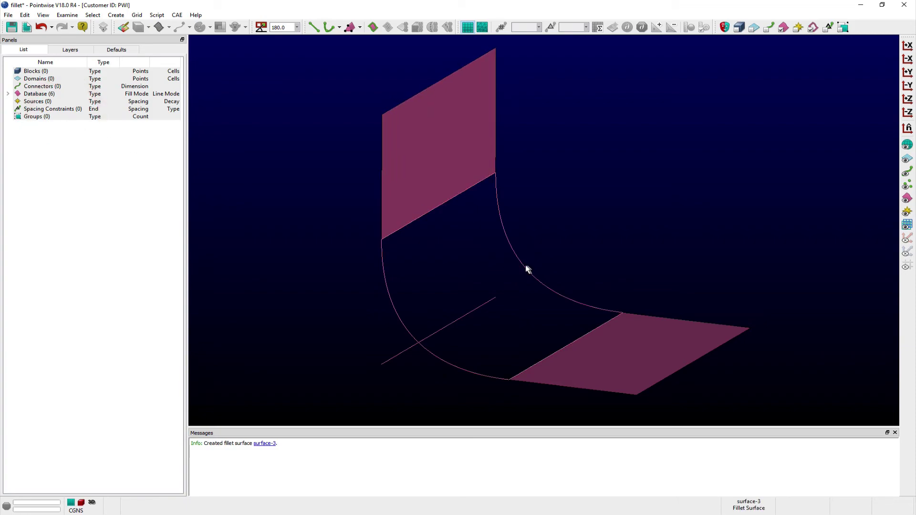